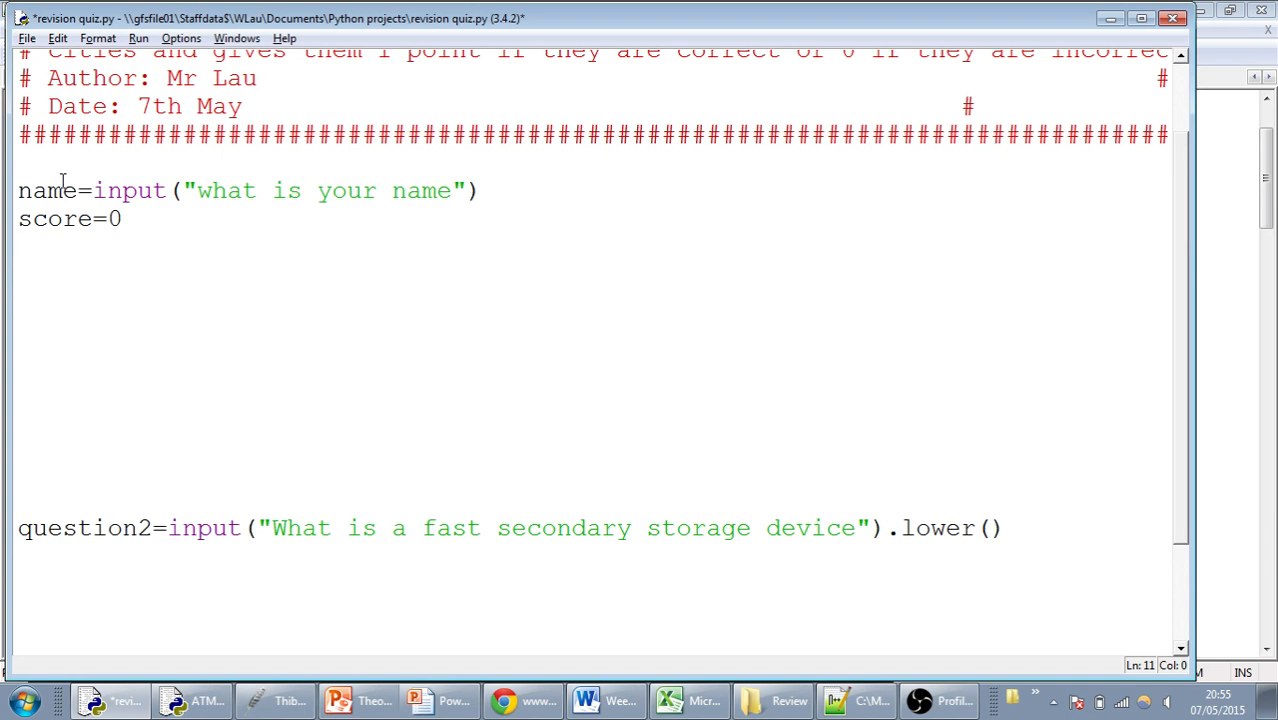
Step: Append a question mark so the prompt reads "what is your name?"
{"action": "left_click", "coordinate": [62, 192]}
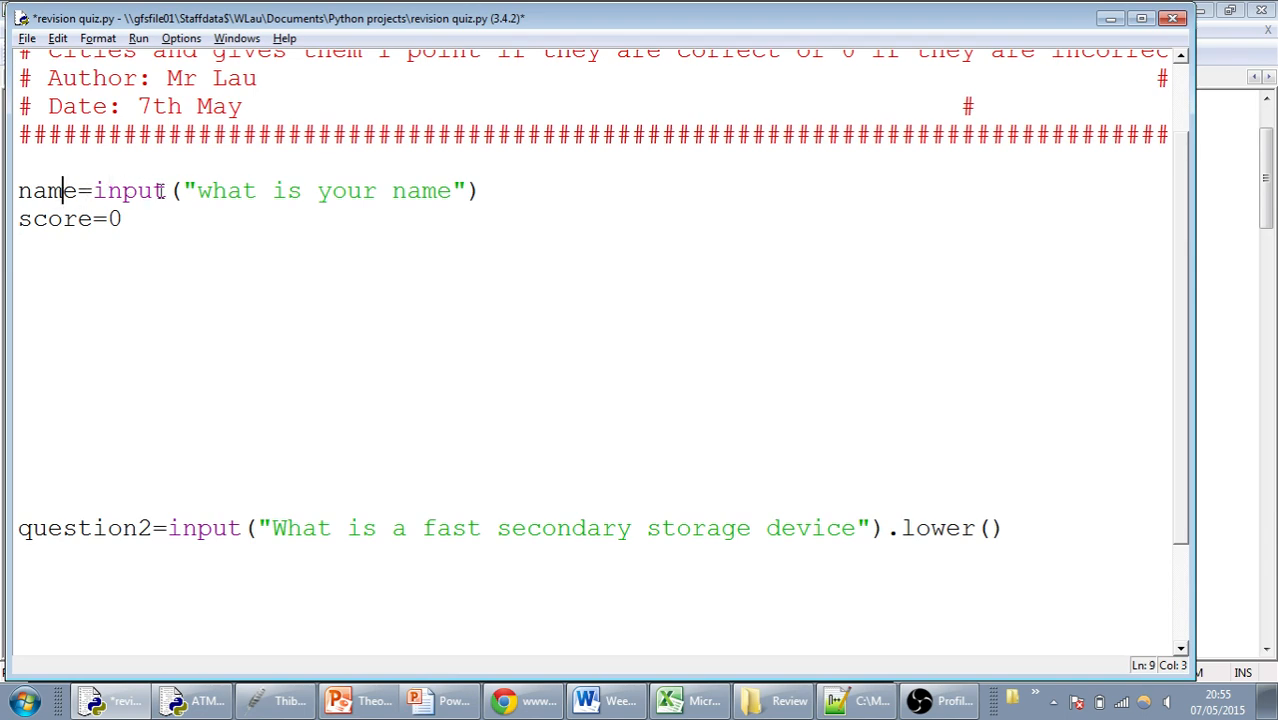
{"action": "mouse_move", "coordinate": [404, 198]}
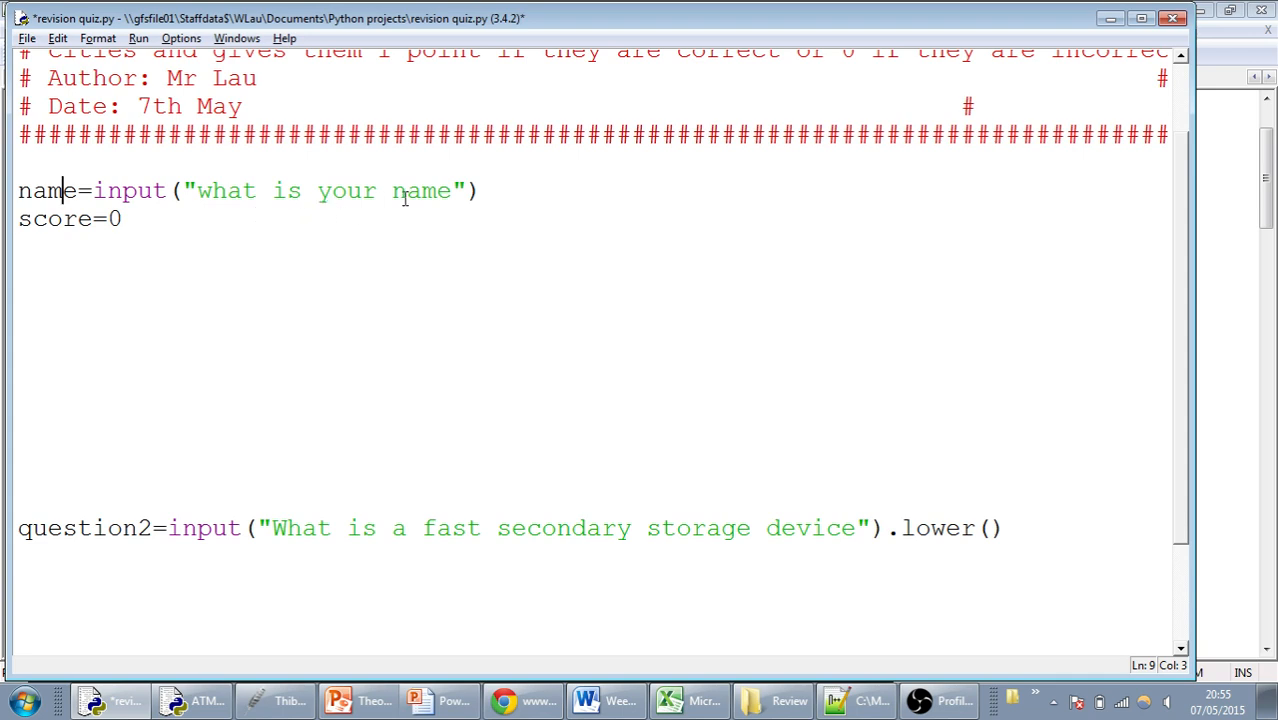
{"action": "type", "text": "?"}
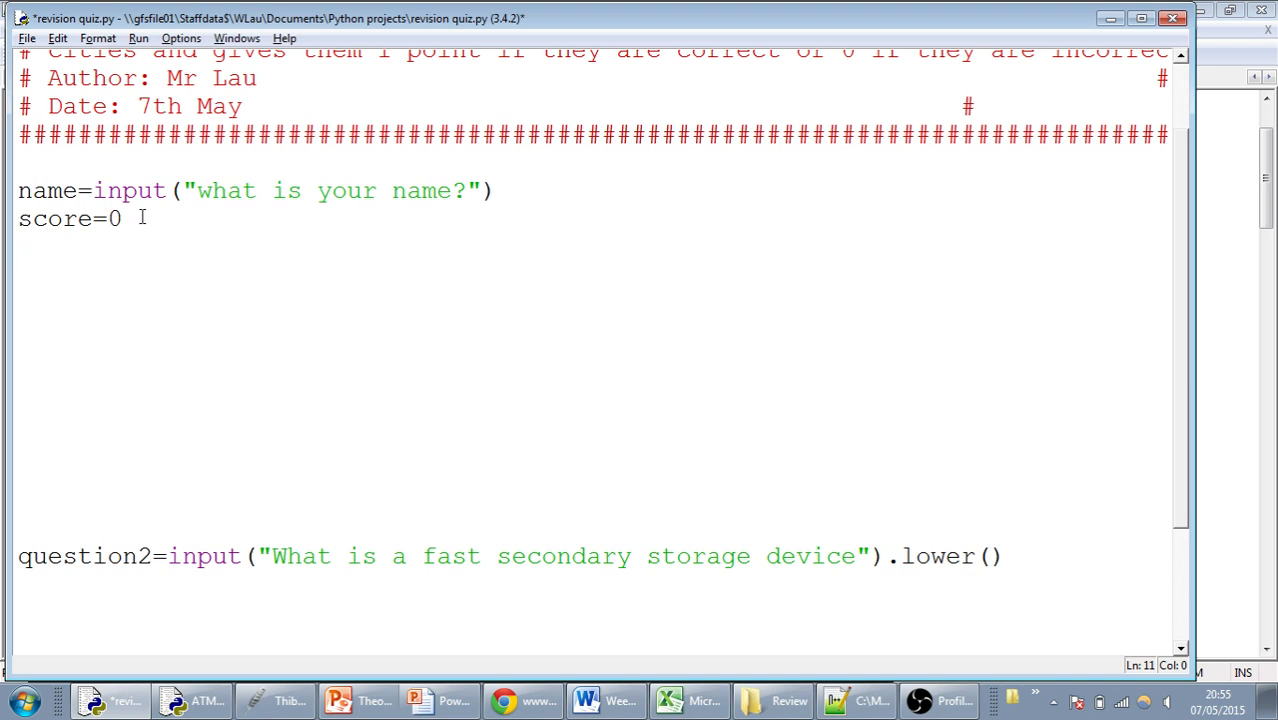
Step: Write question1=input("Is main memory volatile or non-volatile")
{"action": "type", "text": "questio"}
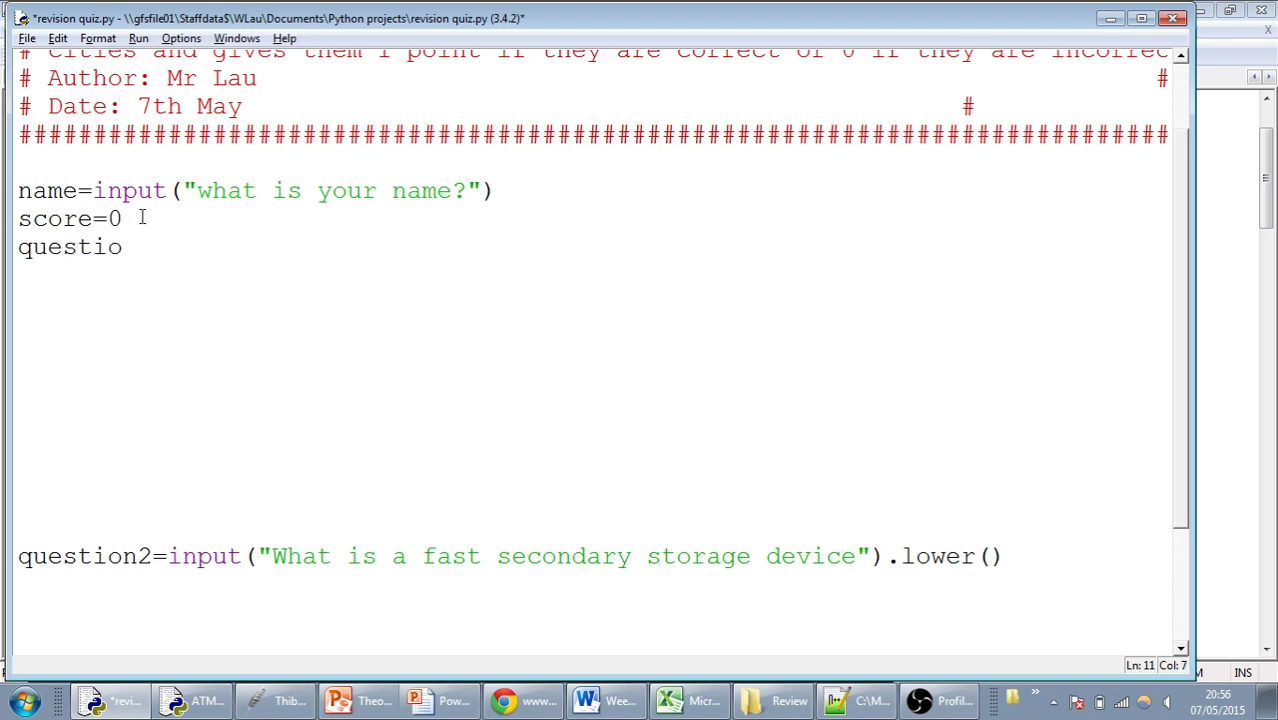
{"action": "type", "text": "n1="}
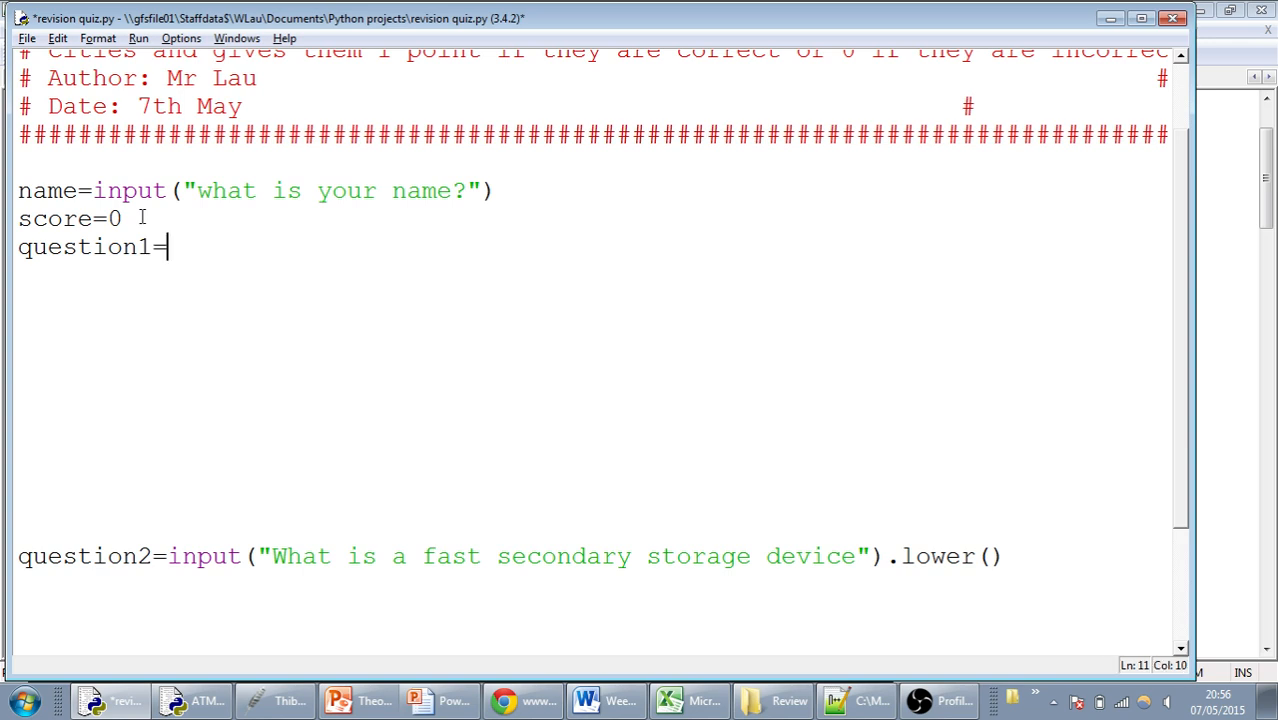
{"action": "type", "text": "i"}
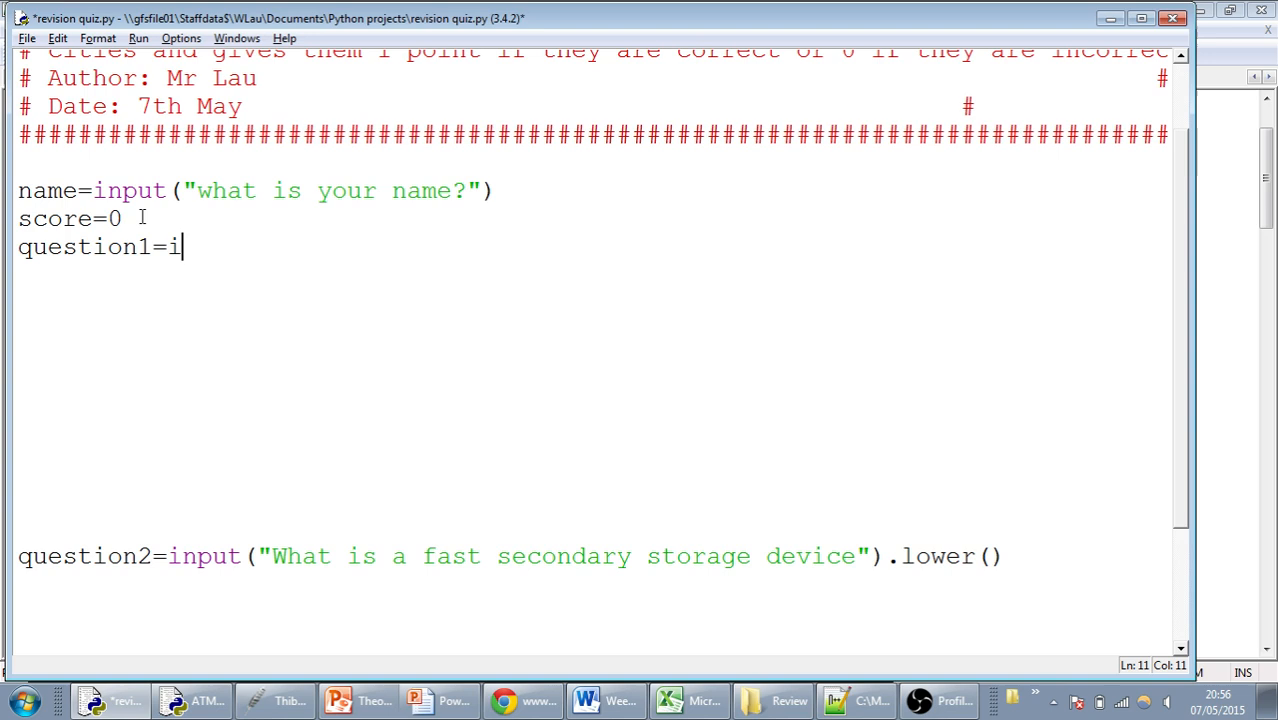
{"action": "type", "text": "nput(\""}
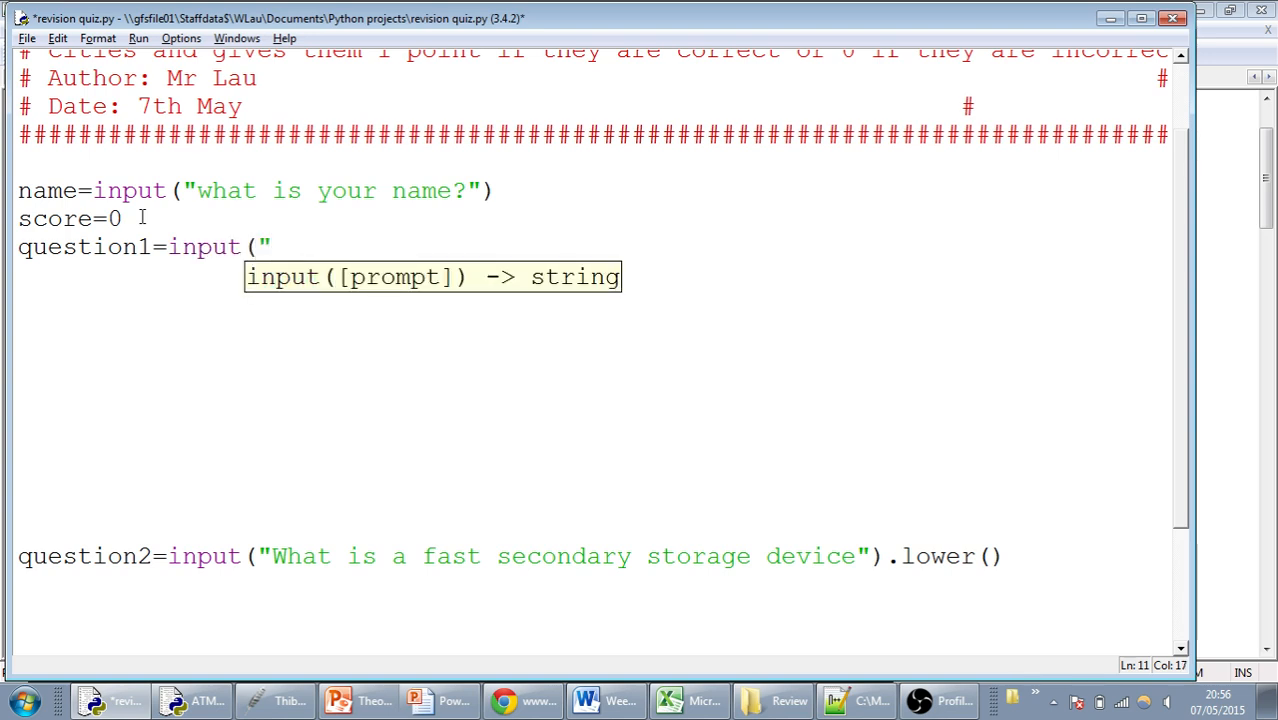
{"action": "type", "text": "Is"}
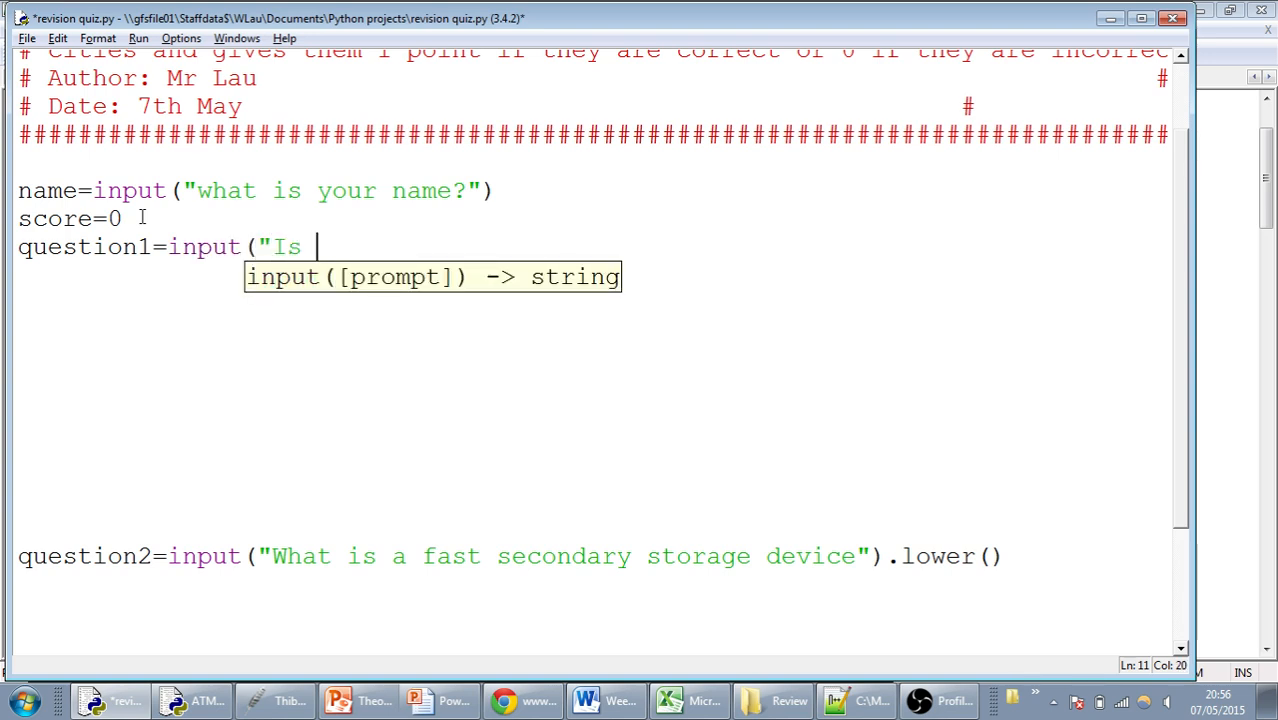
{"action": "type", "text": "main memory volat"}
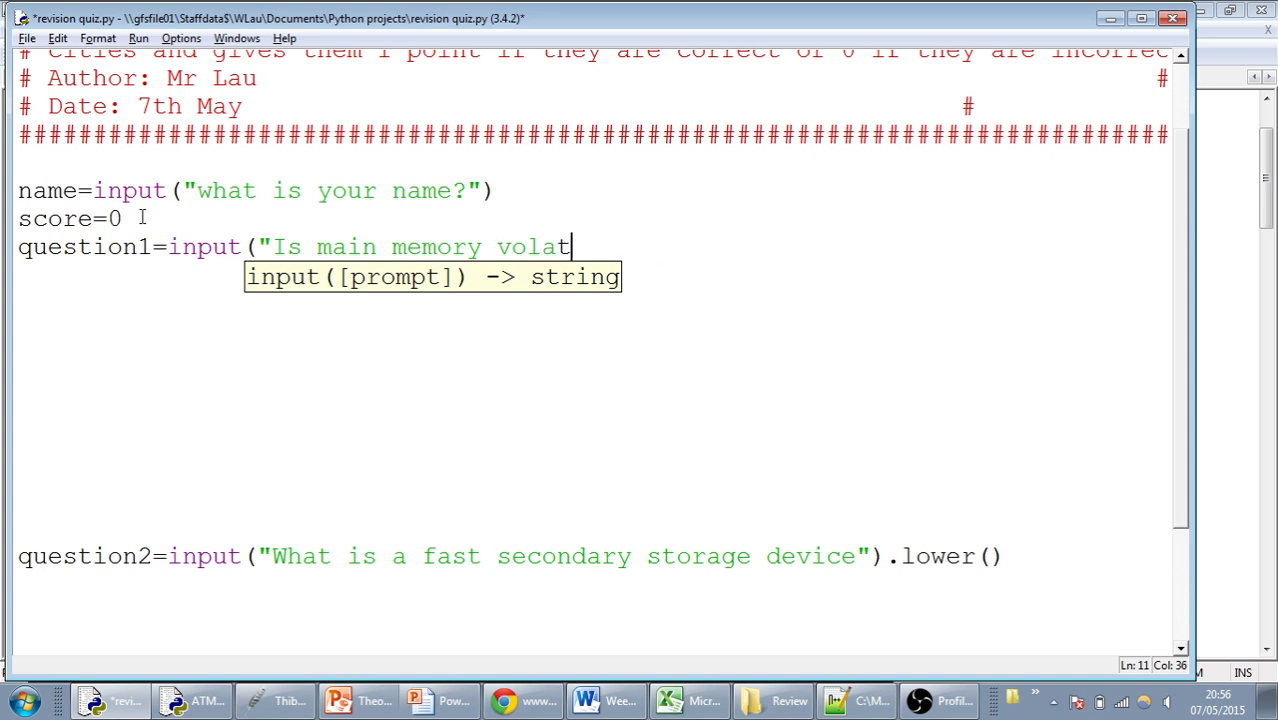
{"action": "type", "text": "ile or non-"}
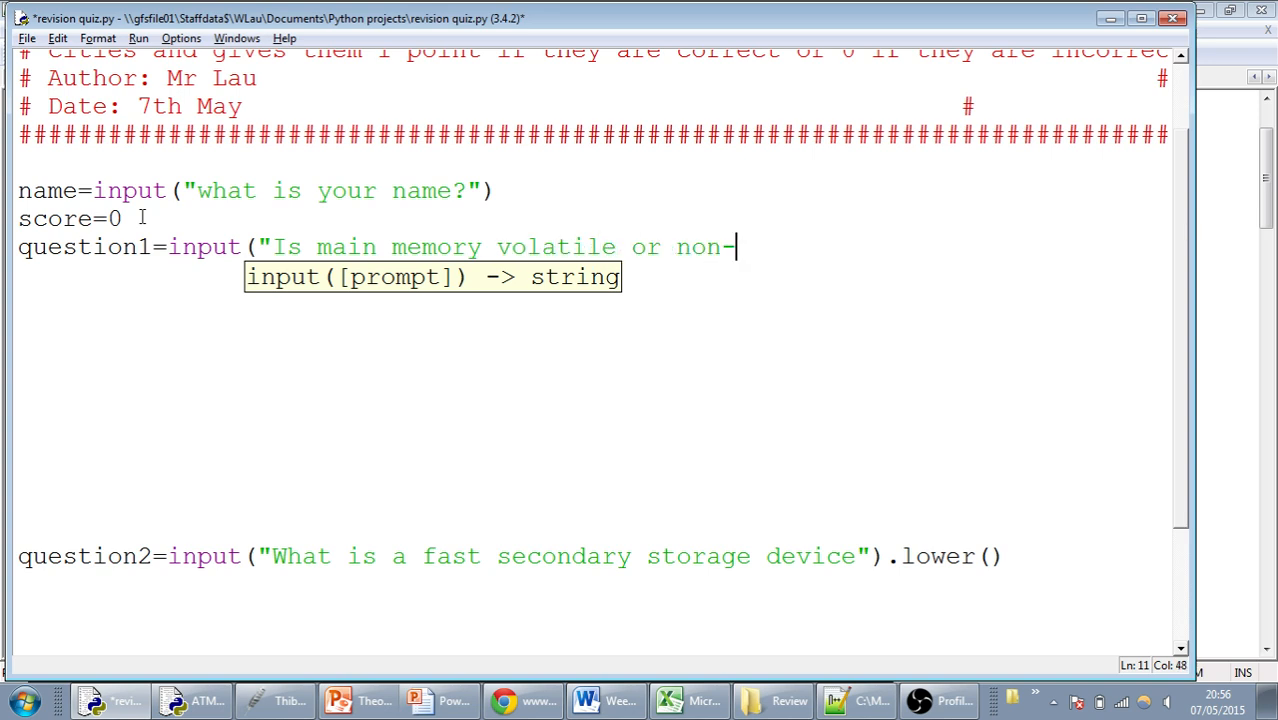
{"action": "type", "text": "volatile"}
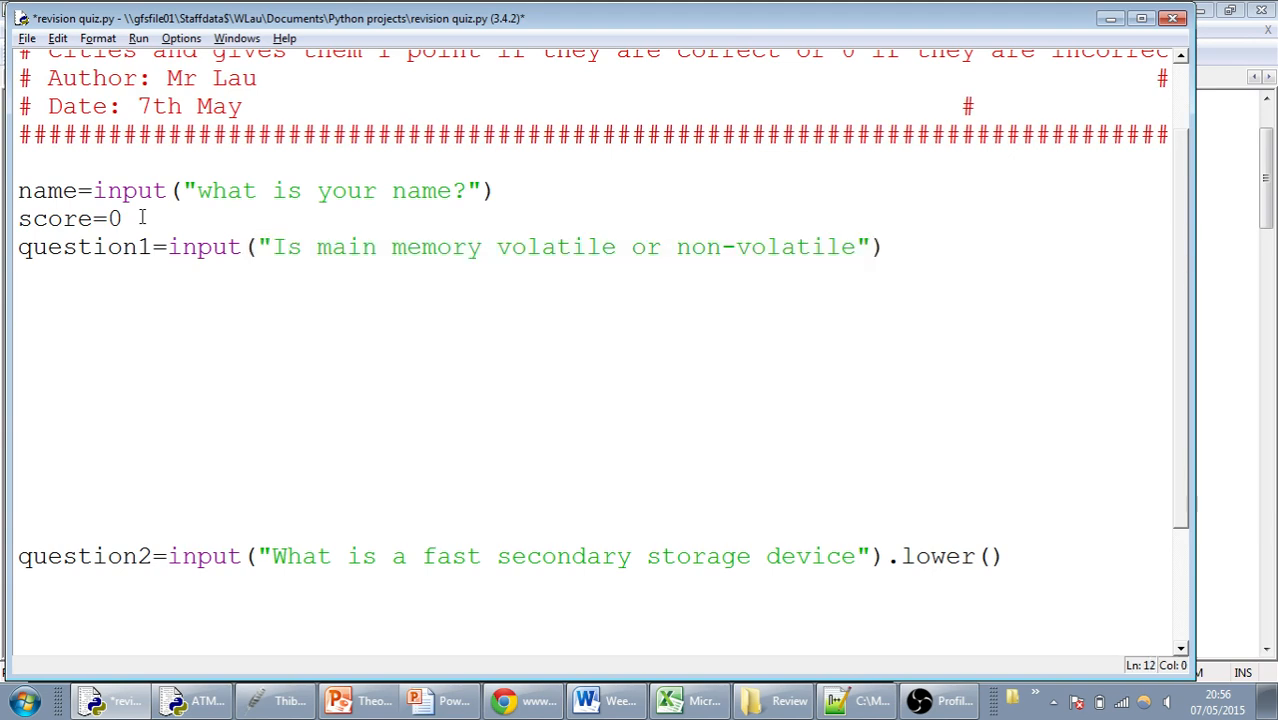
Step: Append .lower() to the question1 input so the answer is lowercased
{"action": "left_click", "coordinate": [498, 274]}
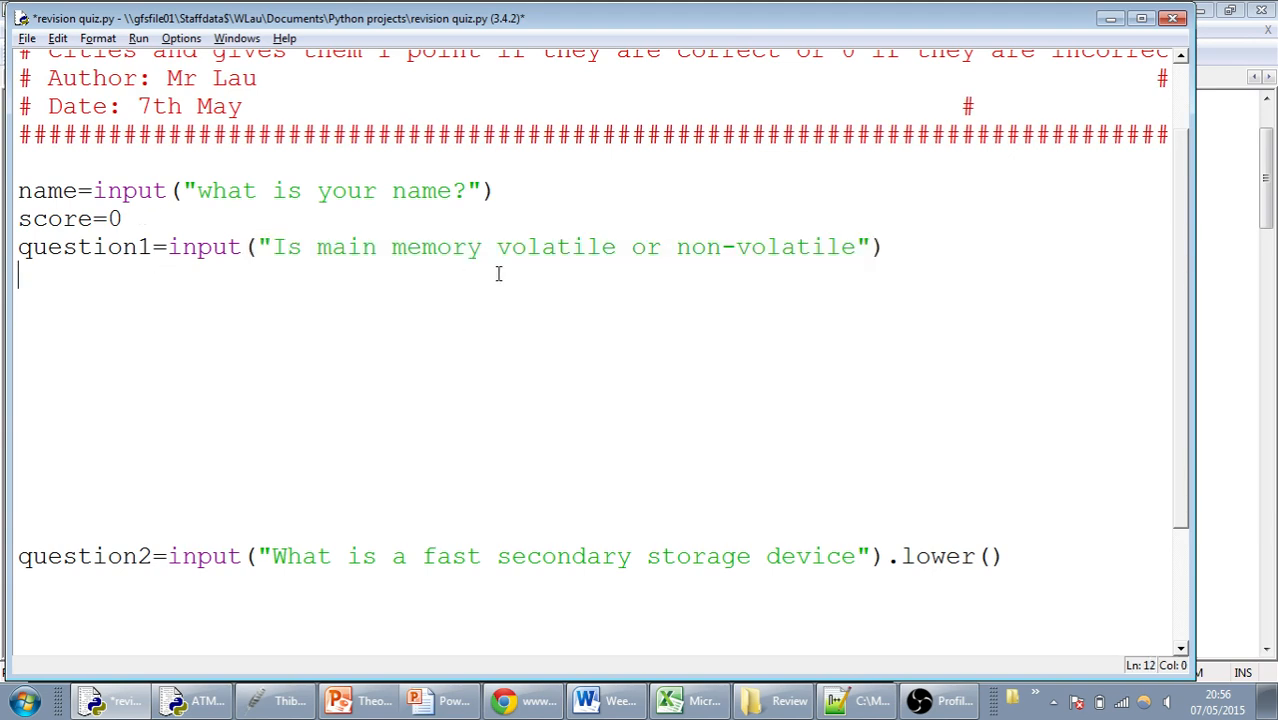
{"action": "type", "text": ".lowe"}
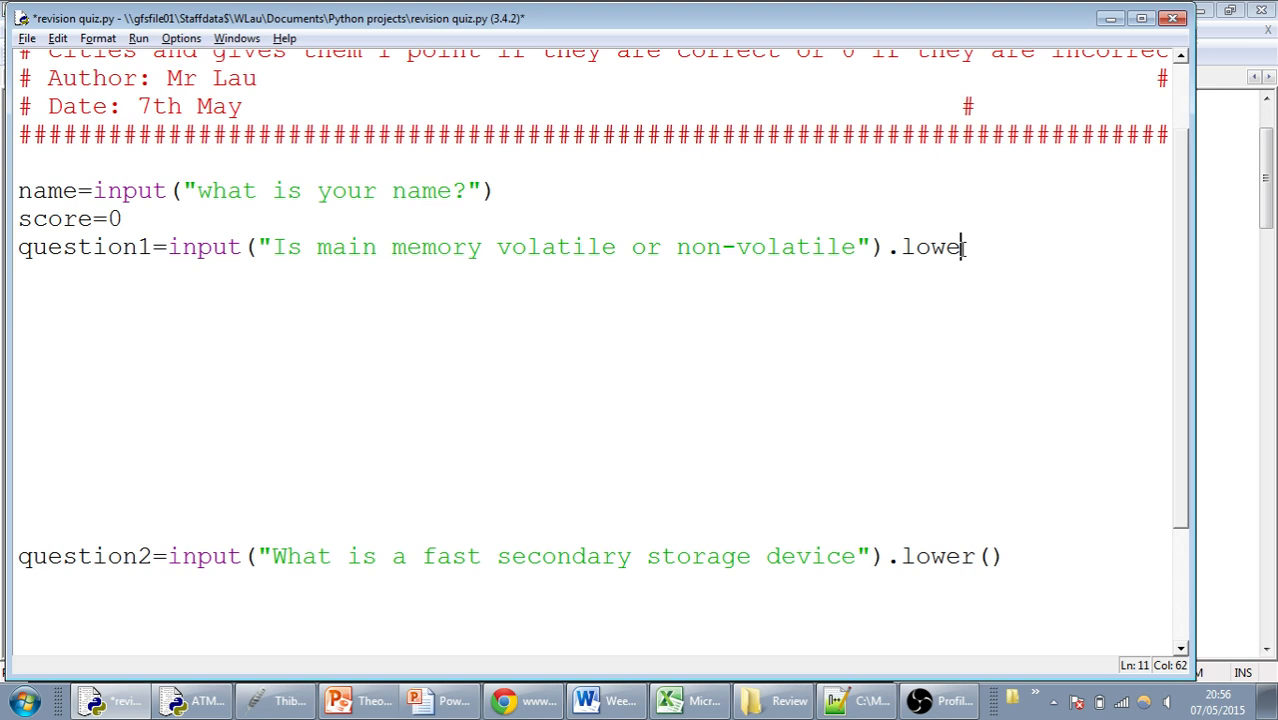
{"action": "type", "text": "r()"}
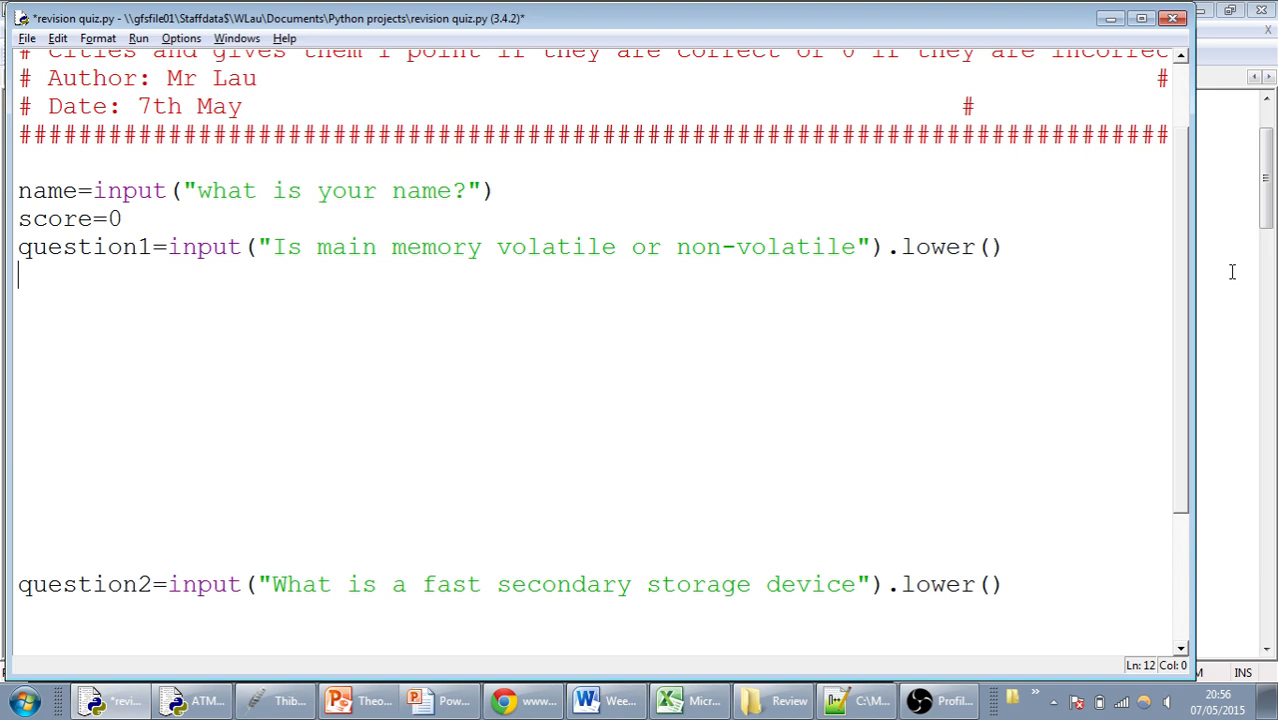
Step: Write if question1 == "volatile": to test the answer
{"action": "type", "text": "if q"}
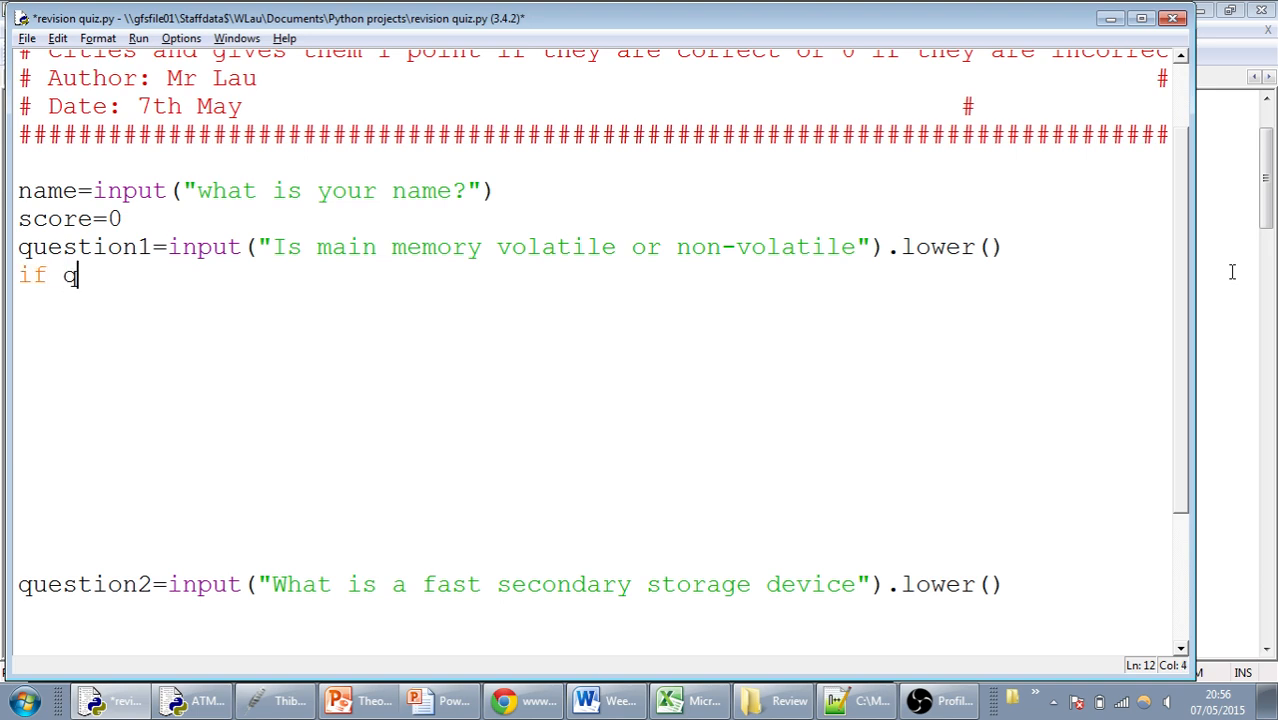
{"action": "type", "text": "uestion1"}
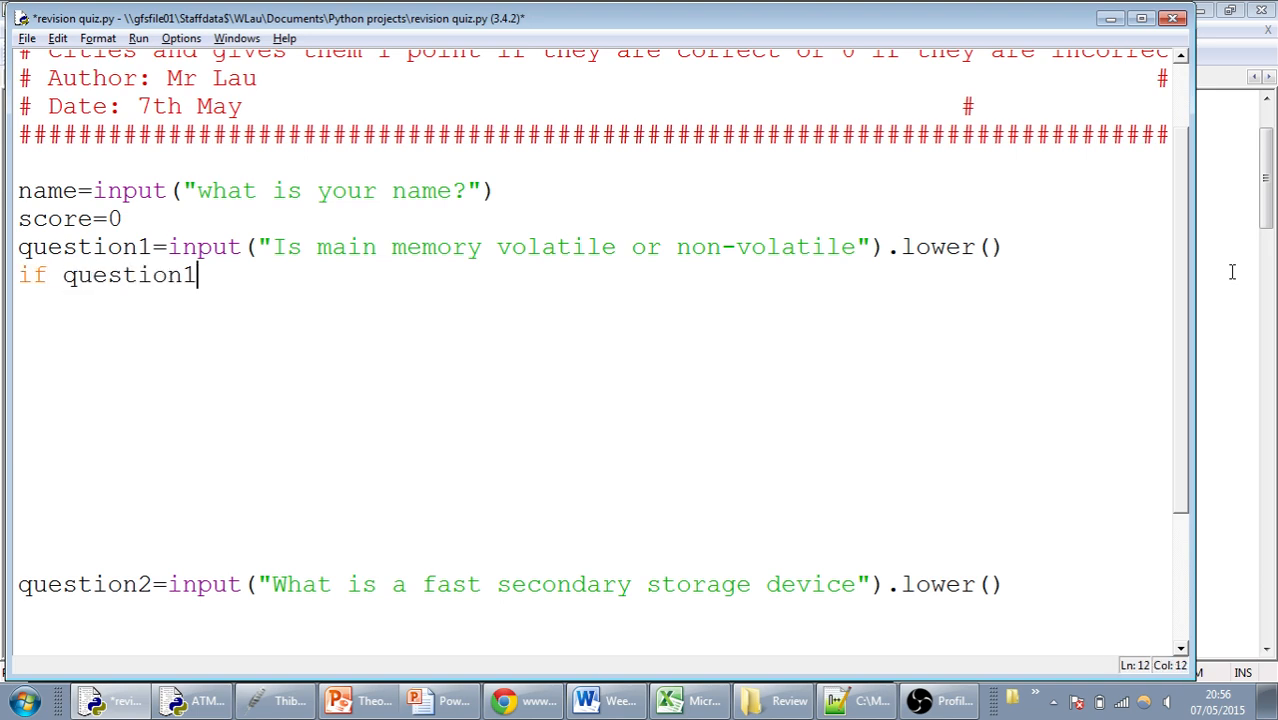
{"action": "type", "text": "=="}
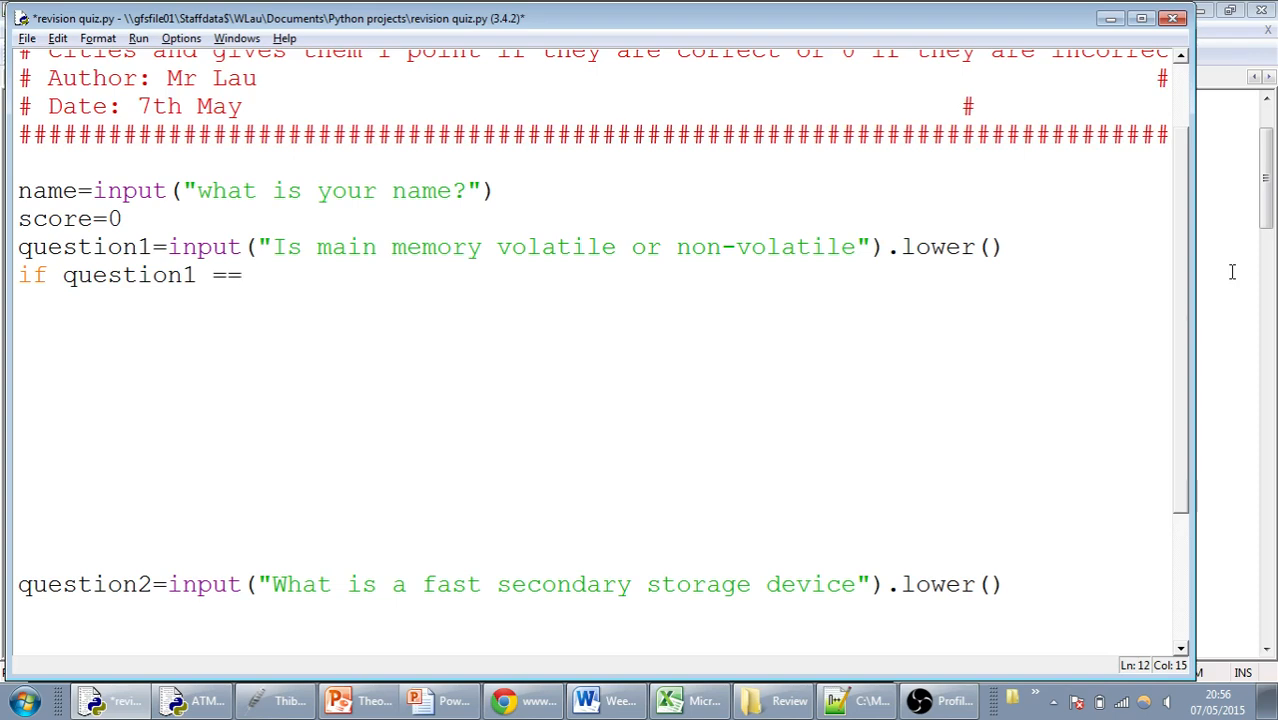
{"action": "type", "text": "\"volatil"}
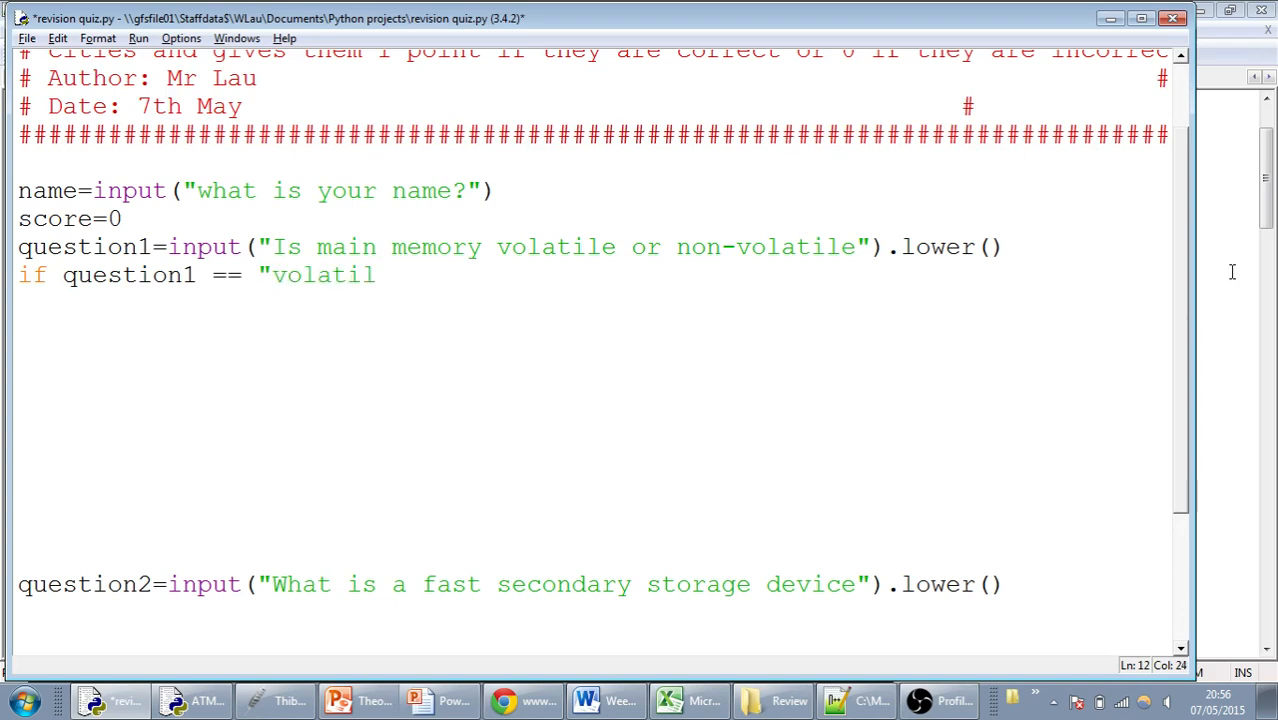
{"action": "type", "text": "e\":"}
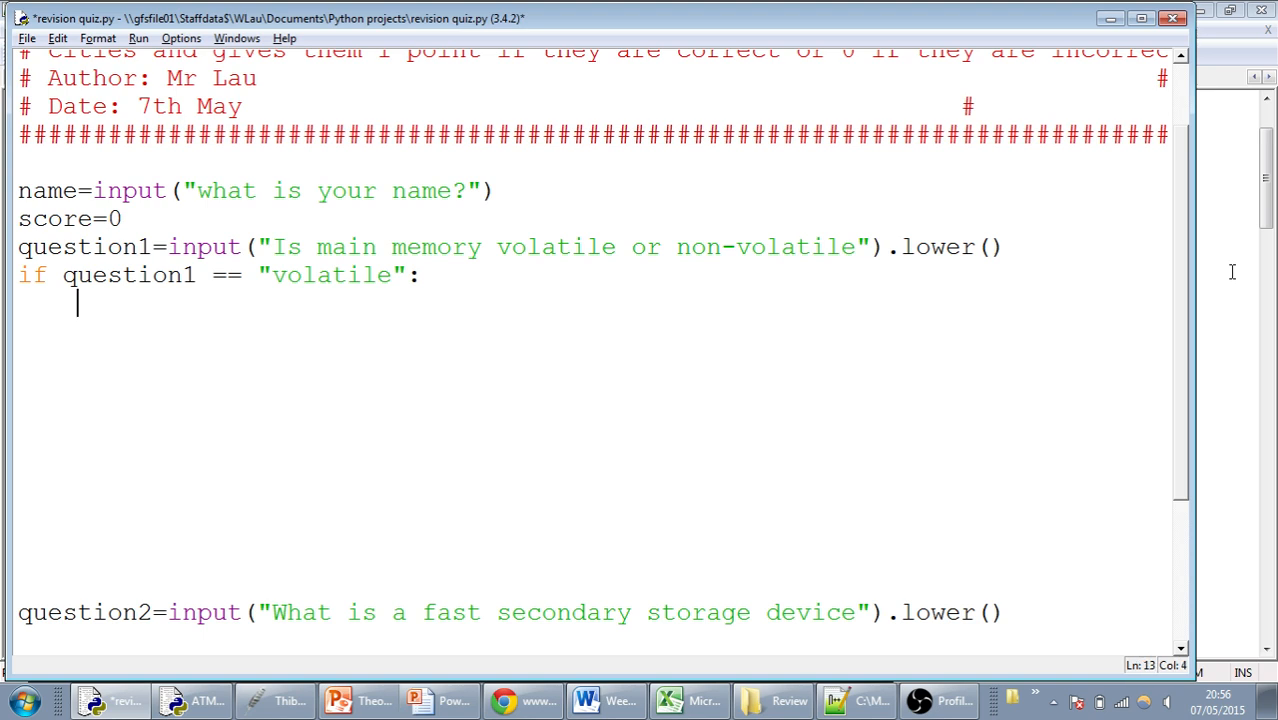
{"action": "mouse_move", "coordinate": [460, 300]}
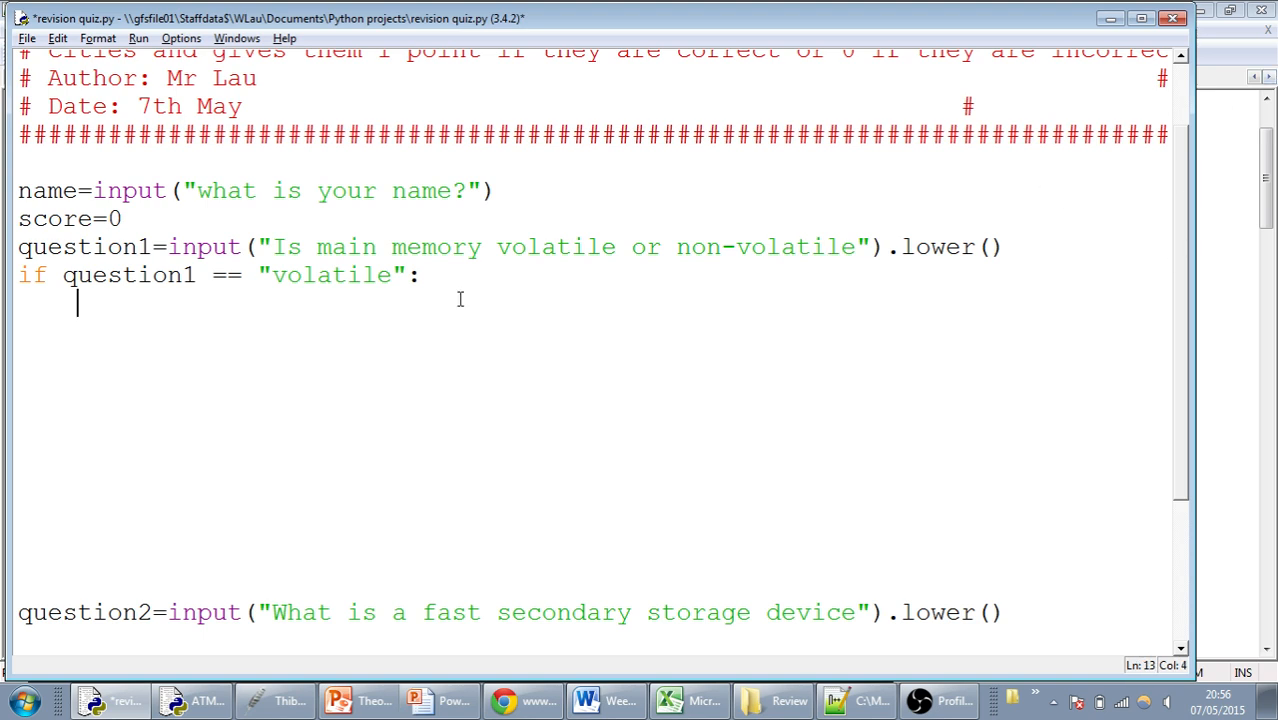
{"action": "mouse_move", "coordinate": [628, 308]}
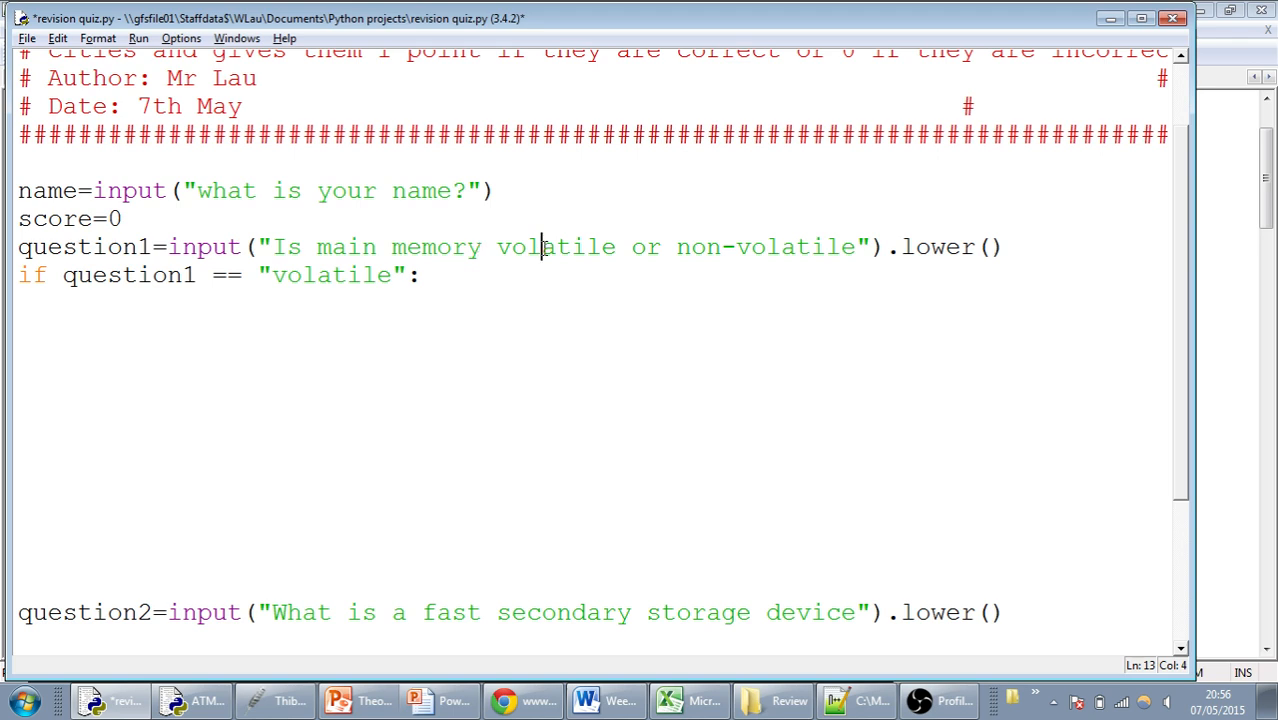
{"action": "left_click", "coordinate": [838, 248]}
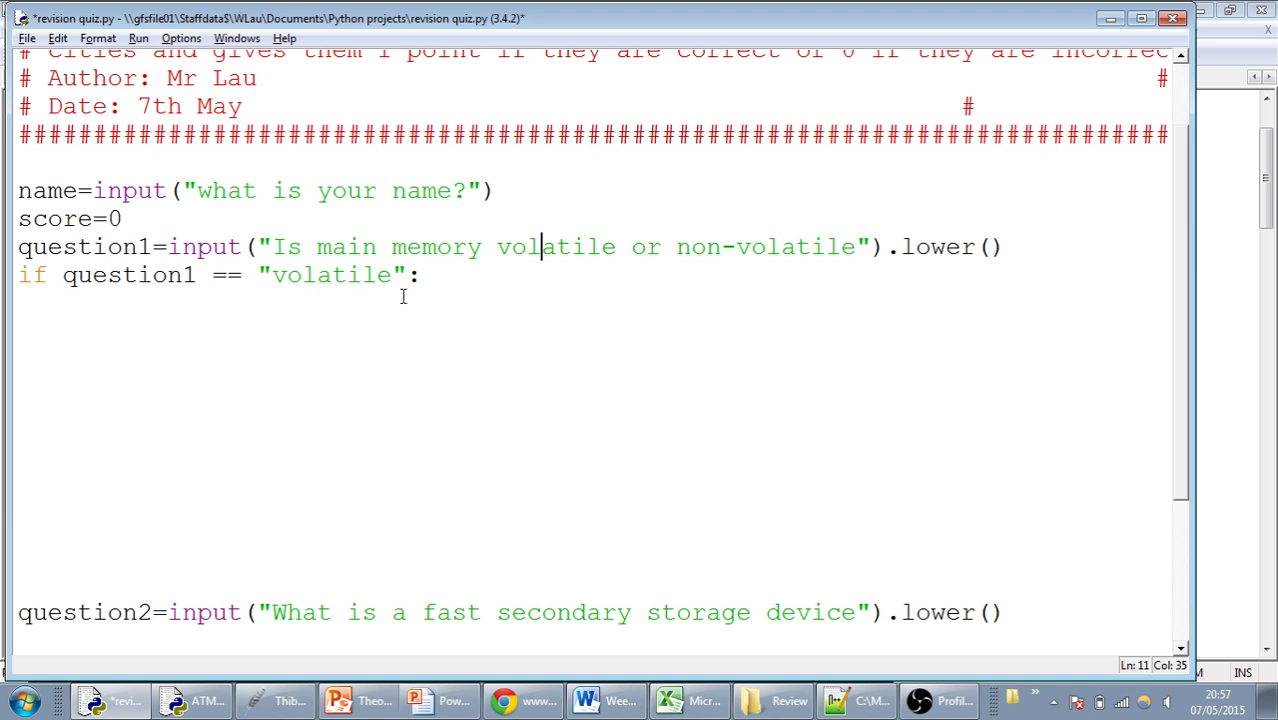
Step: Under the if, print("well done") and score=score+1, then begin the else
{"action": "type", "text": "p"}
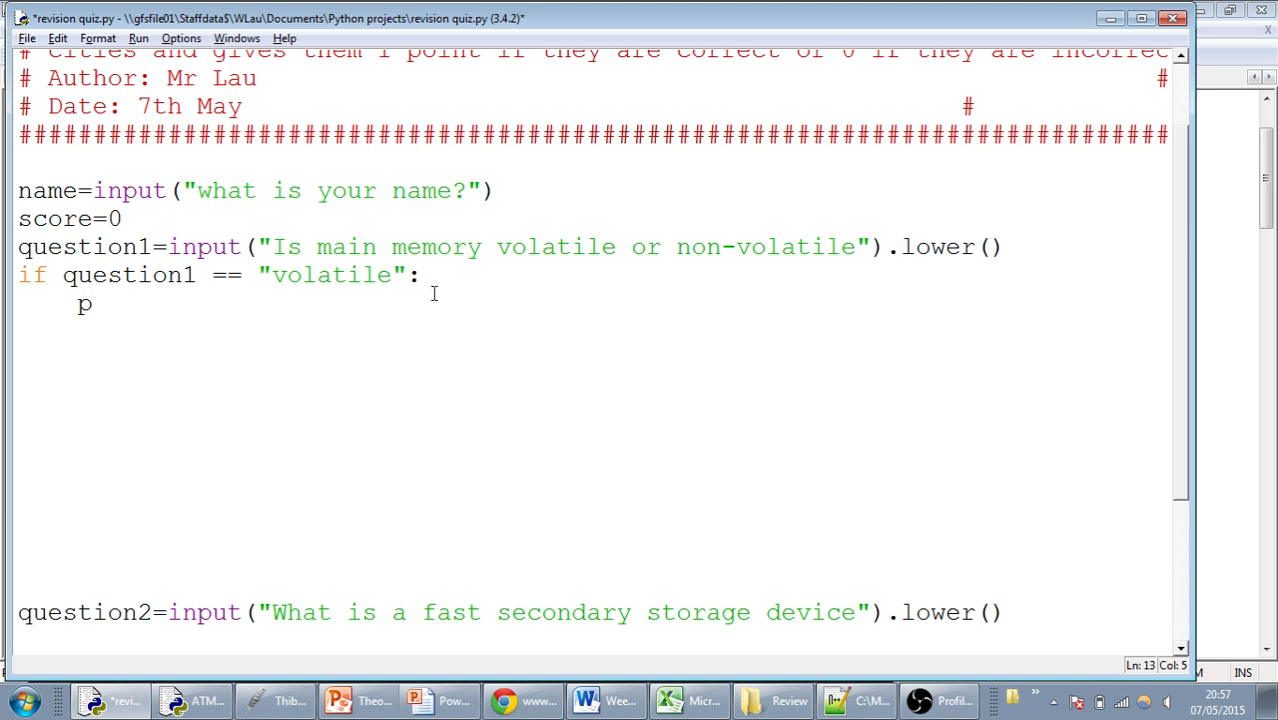
{"action": "type", "text": "rint(\"wrl"}
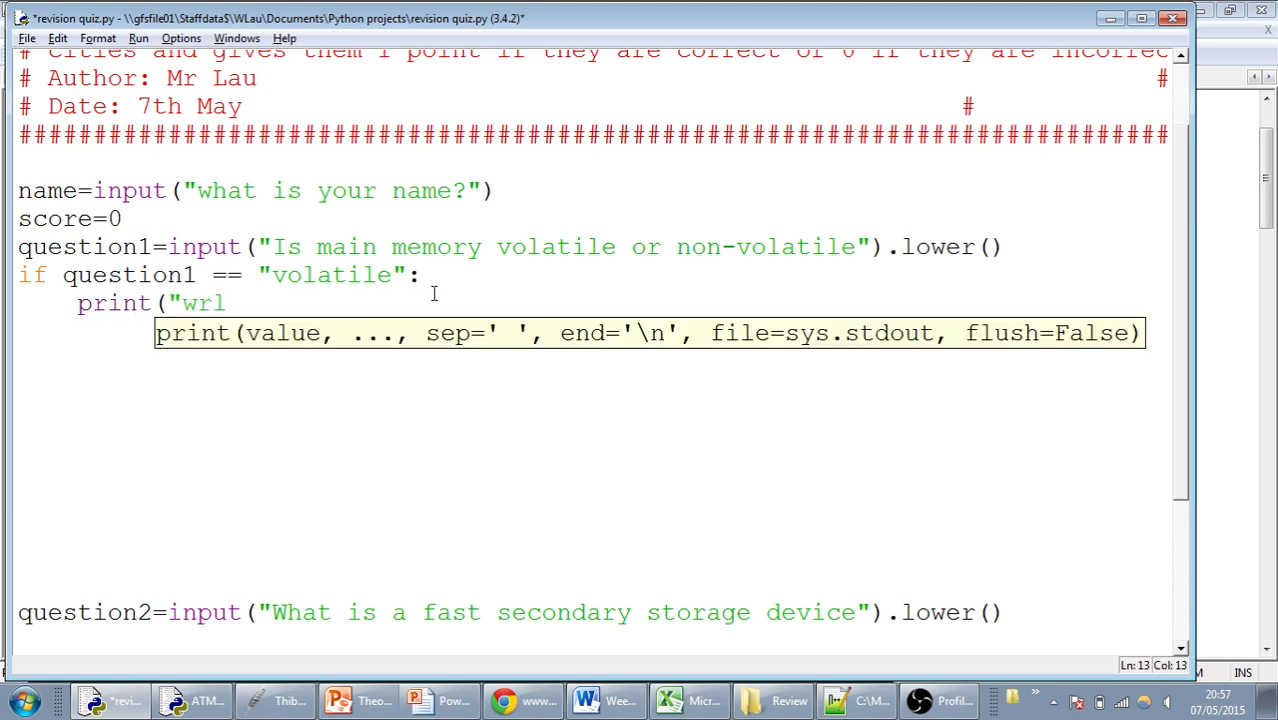
{"action": "type", "text": "ell done\")0"}
{"action": "type", "text": "scor"}
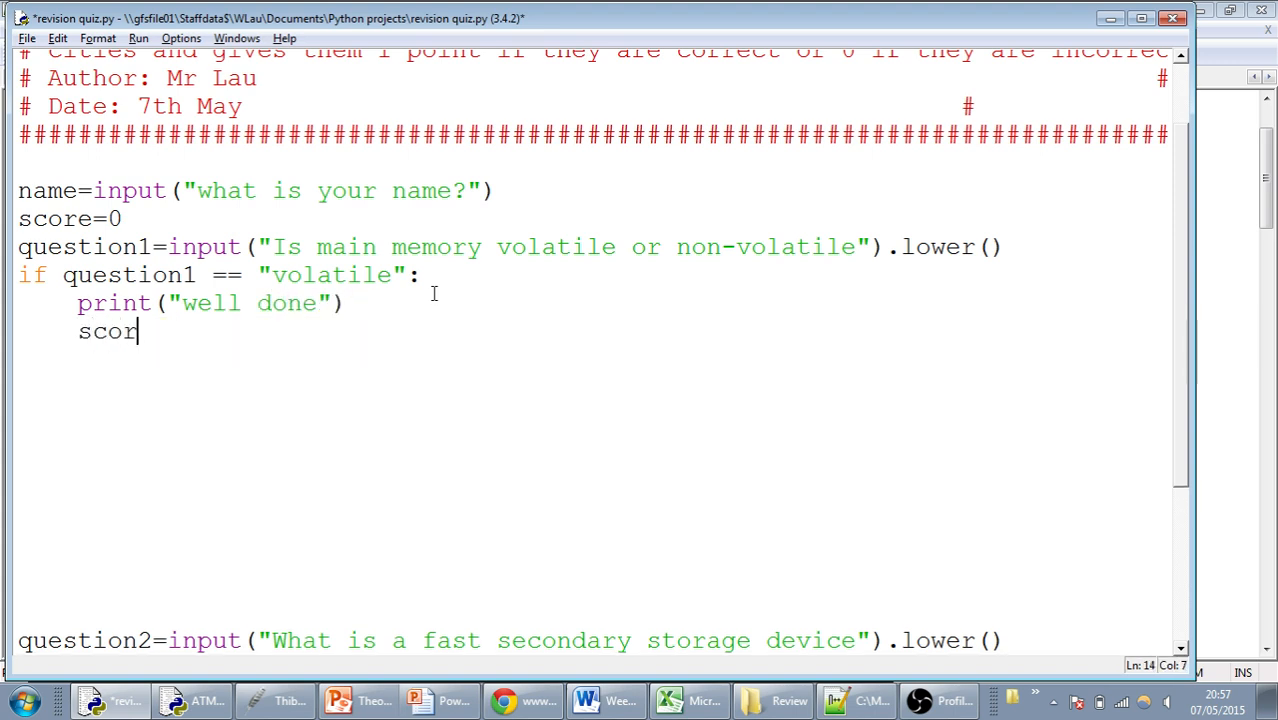
{"action": "type", "text": "e"}
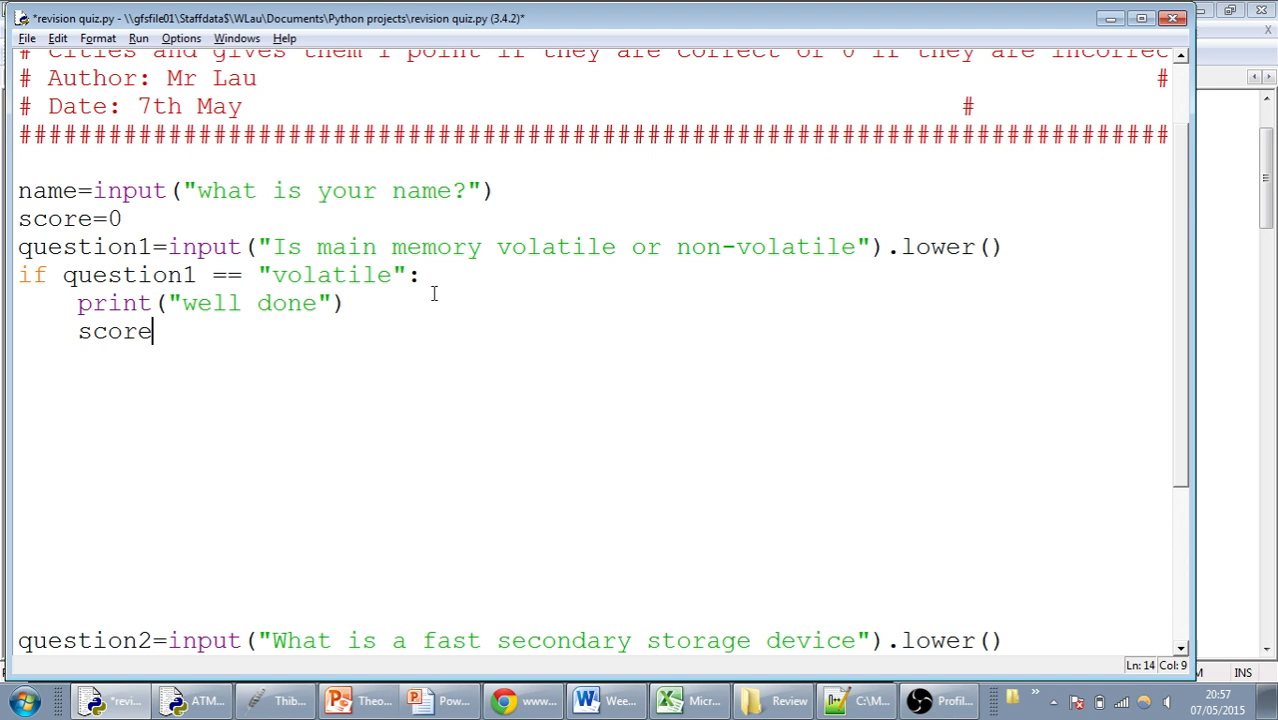
{"action": "type", "text": "=score+"}
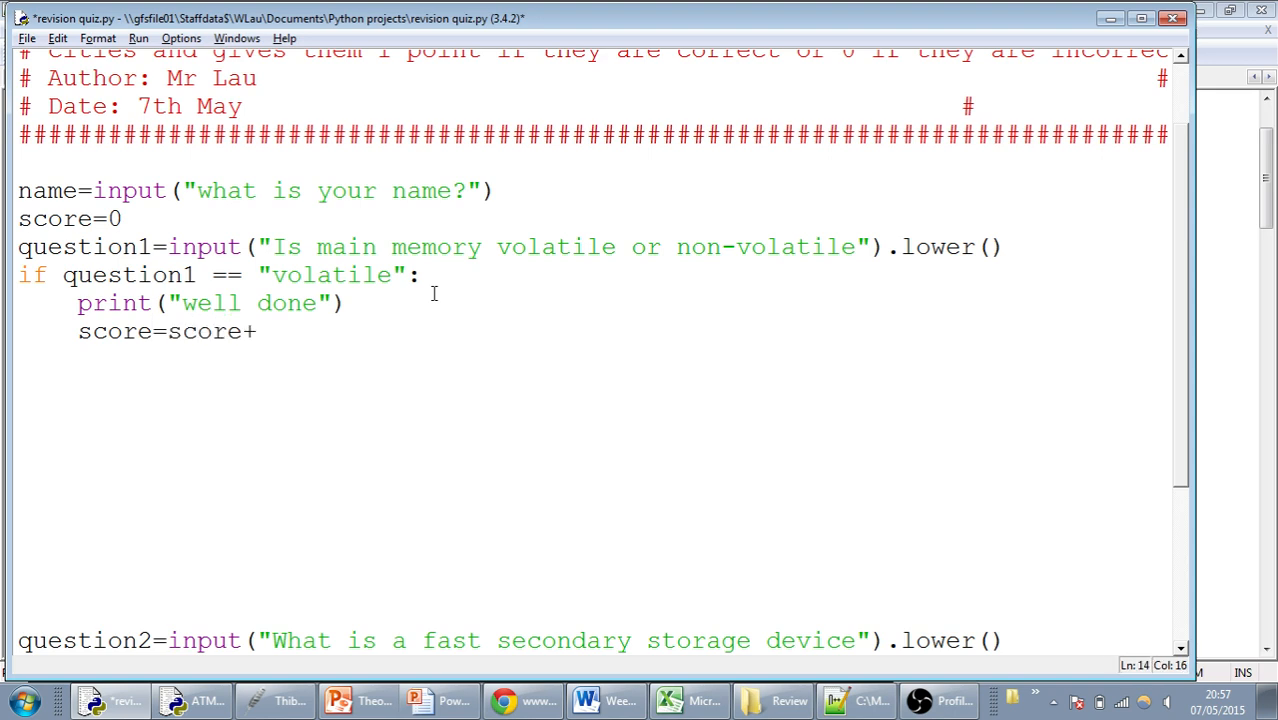
{"action": "type", "text": "1"}
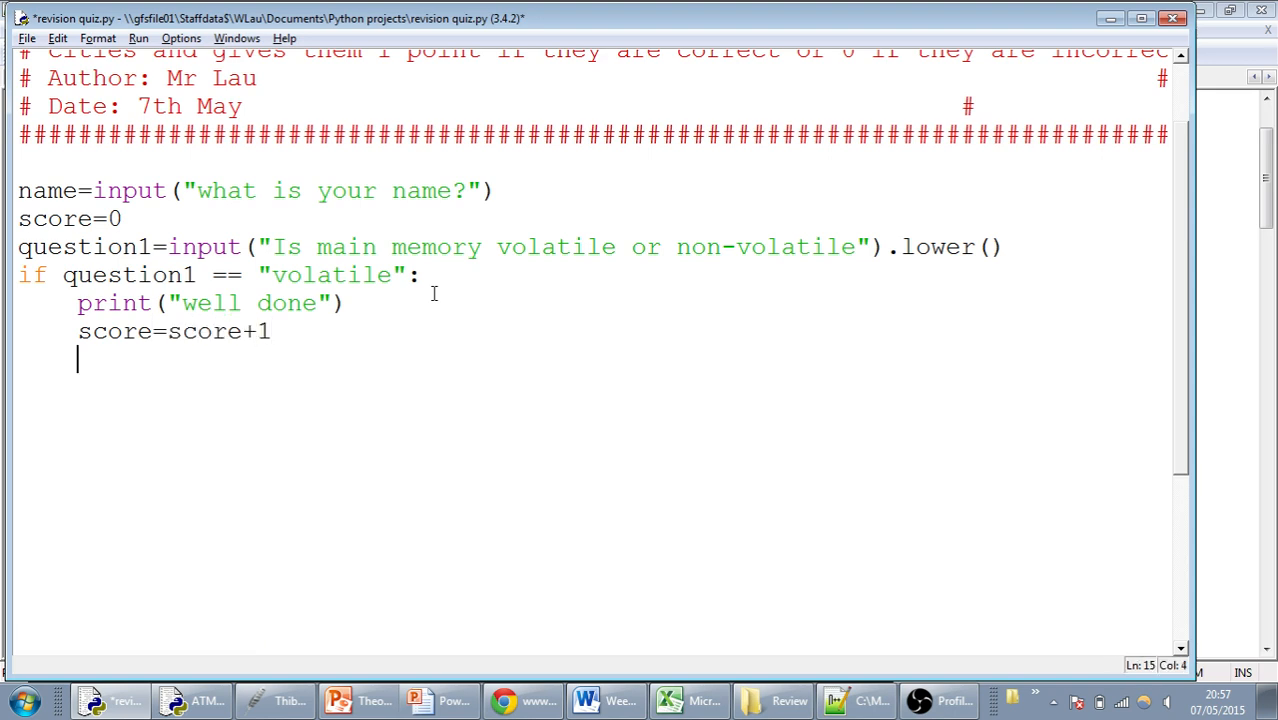
{"action": "type", "text": "el"}
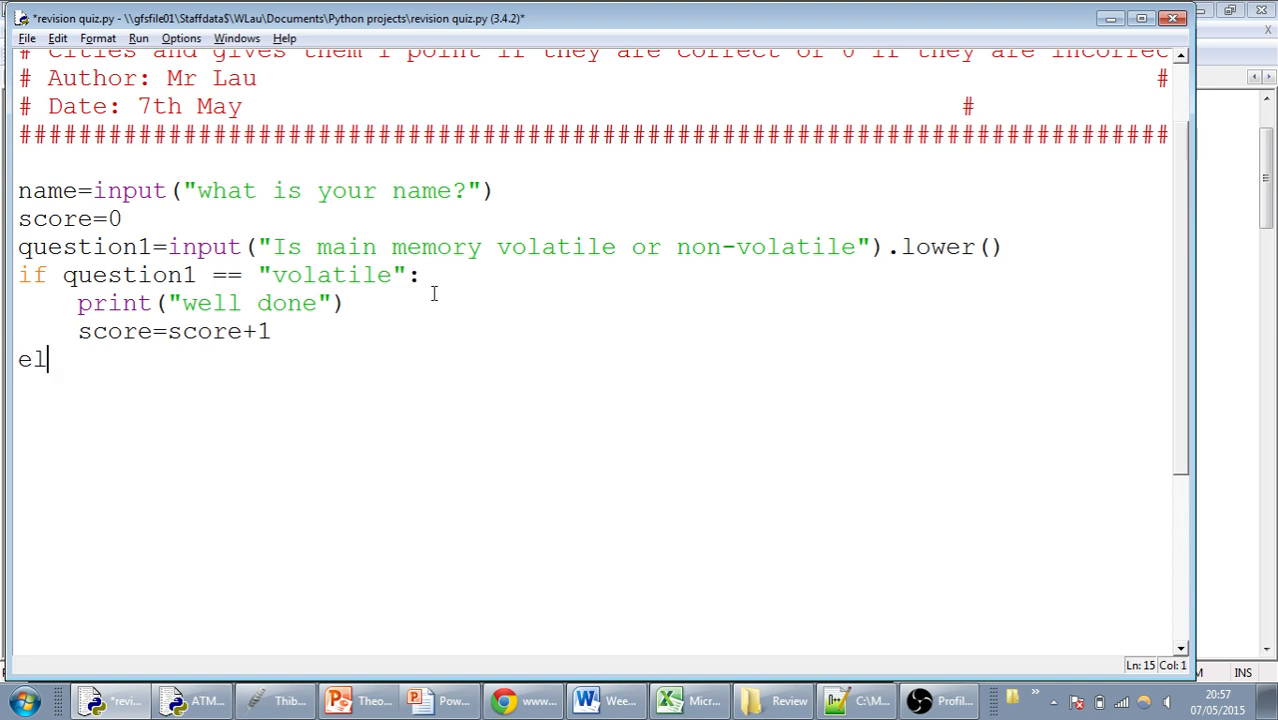
Step: Finish else: with print("sorry, that is the wrong answer")
{"action": "type", "text": "se:"}
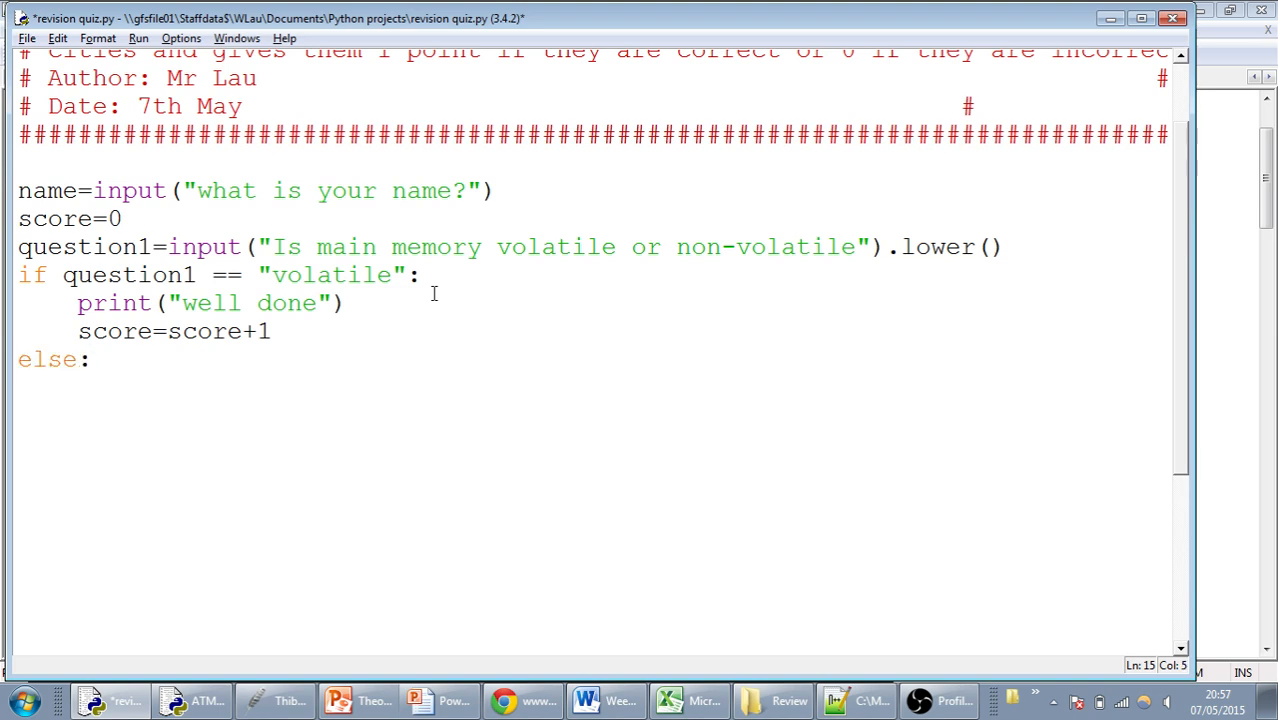
{"action": "type", "text": "print"}
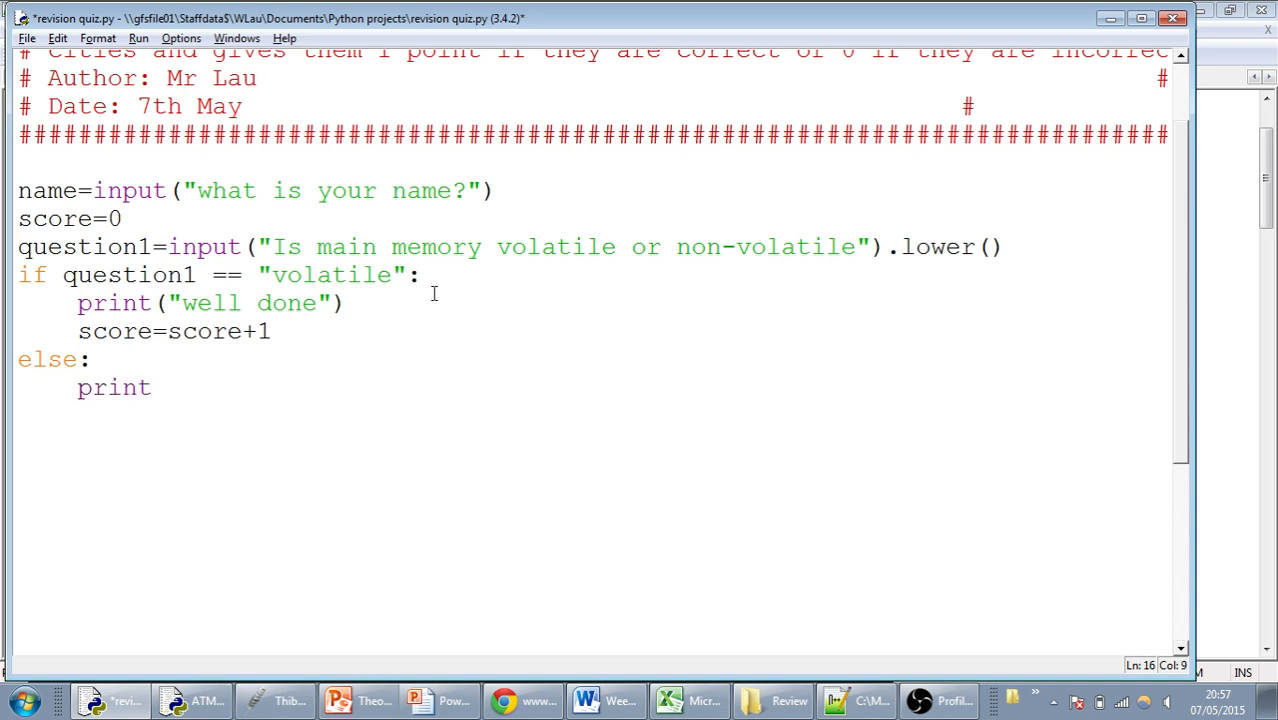
{"action": "type", "text": "(\"sorry,"}
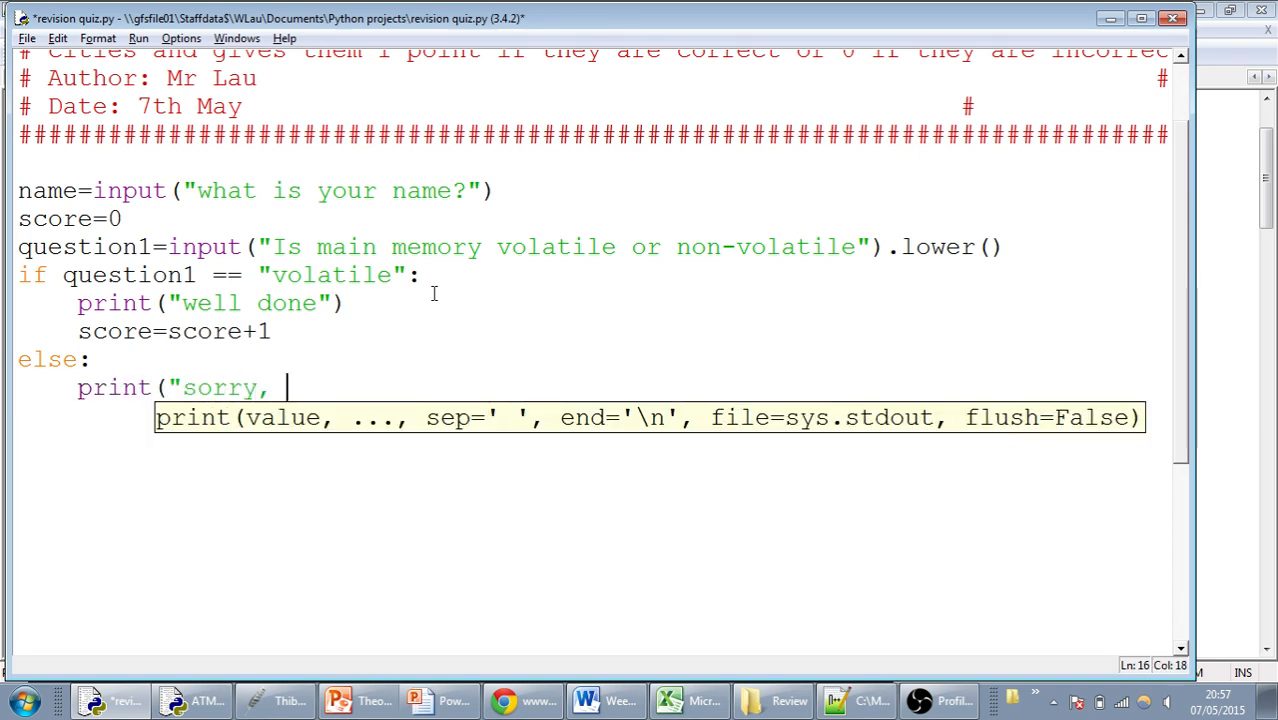
{"action": "type", "text": "that is the wro"}
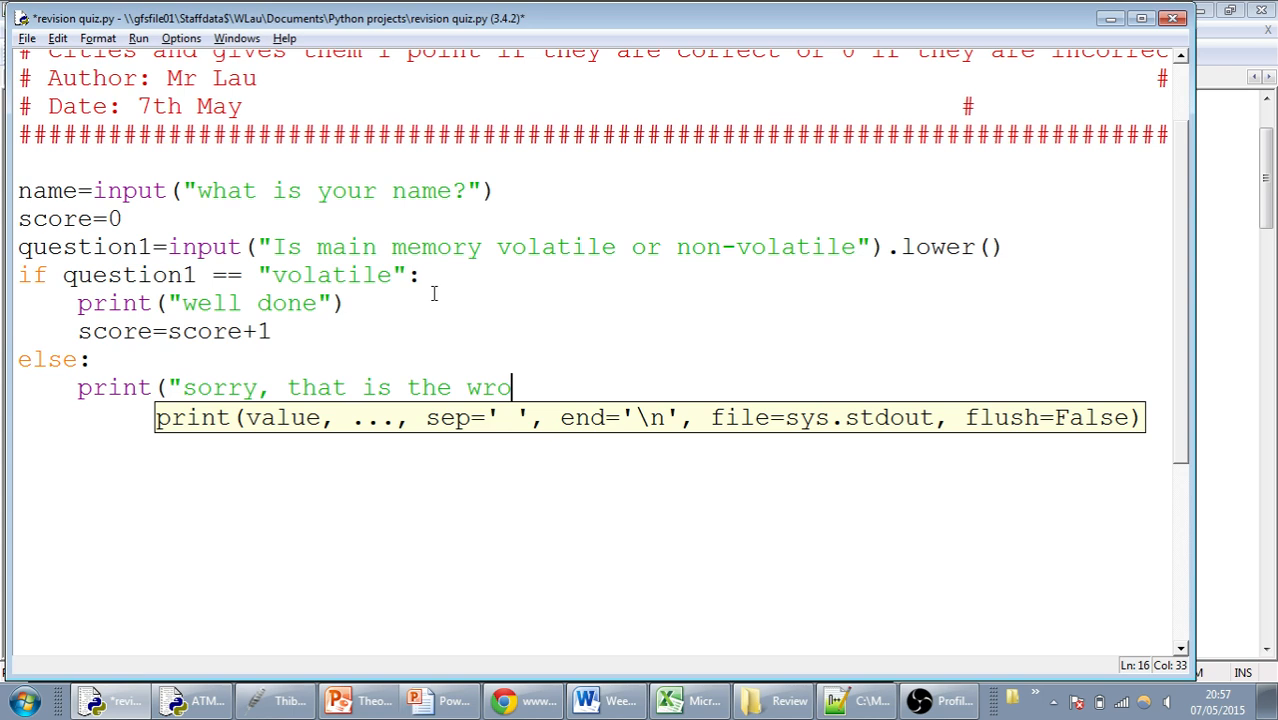
{"action": "type", "text": "ng answer"}
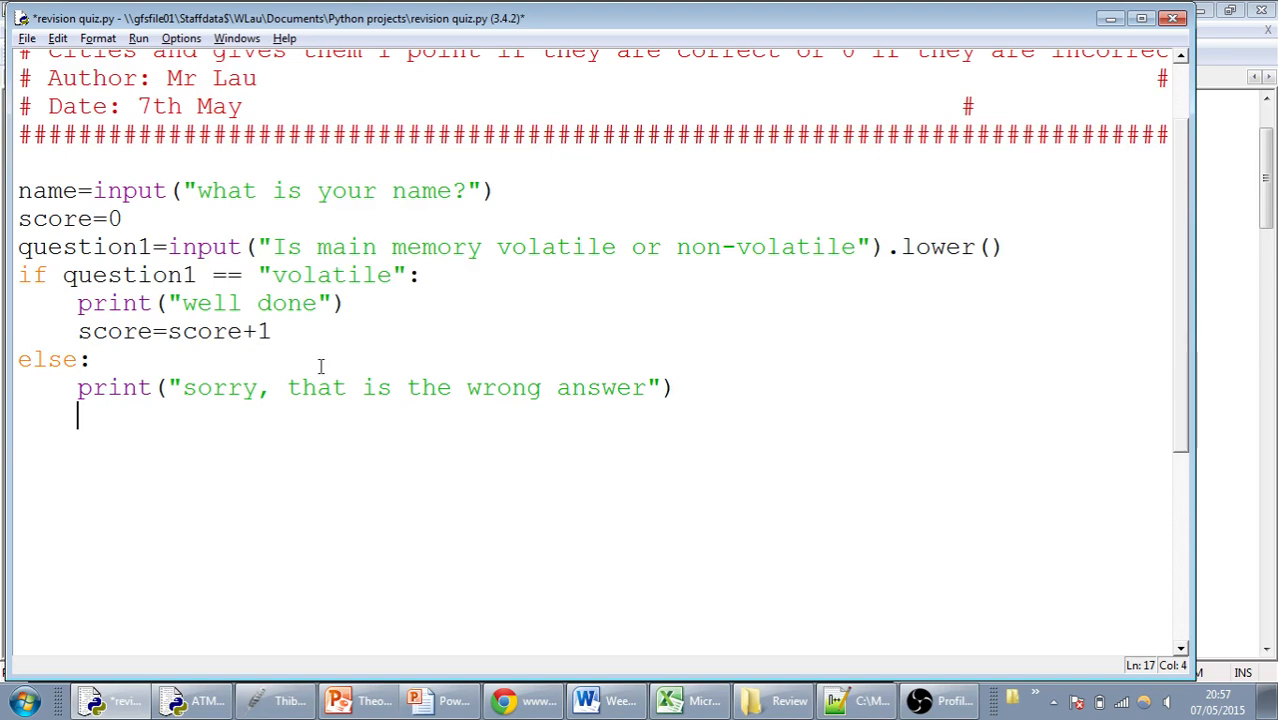
{"action": "mouse_move", "coordinate": [322, 248]}
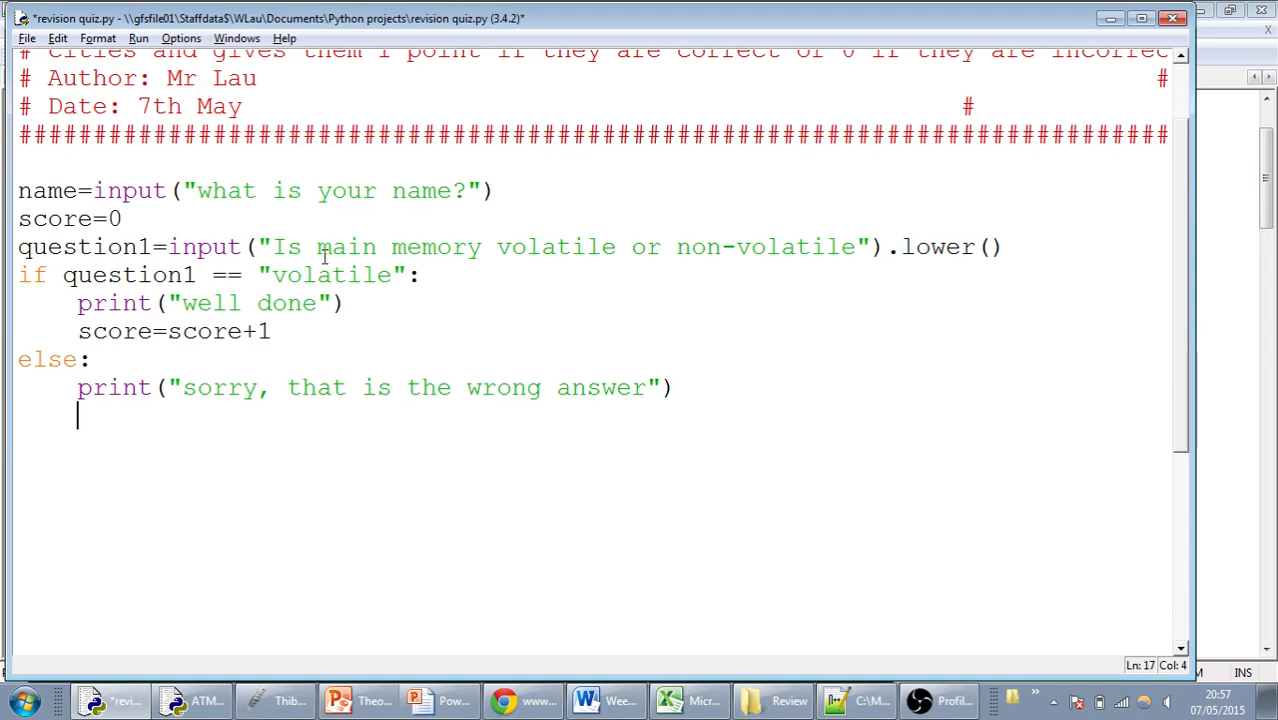